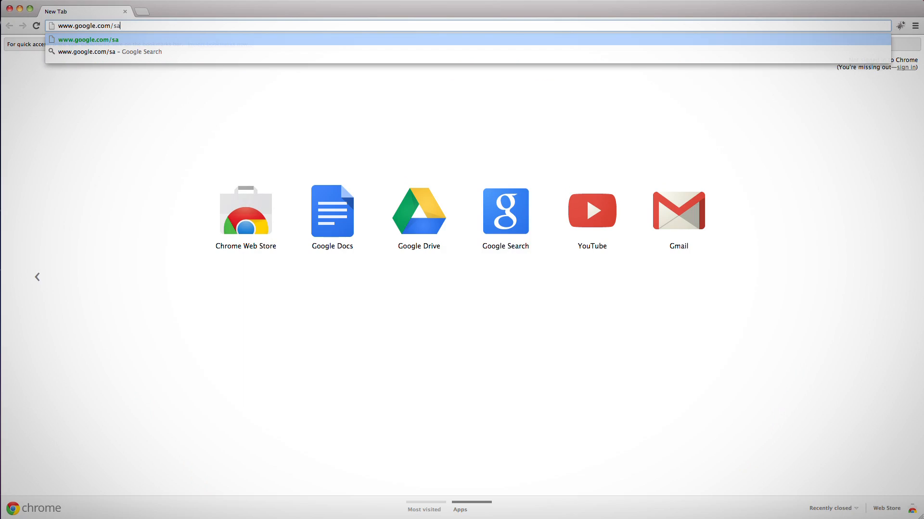
Load the Safe Browsing diagnostic for googleonlinesecurity.blogspot.com and highlight its listing status sentence
type("febrowsing/diagnostic")
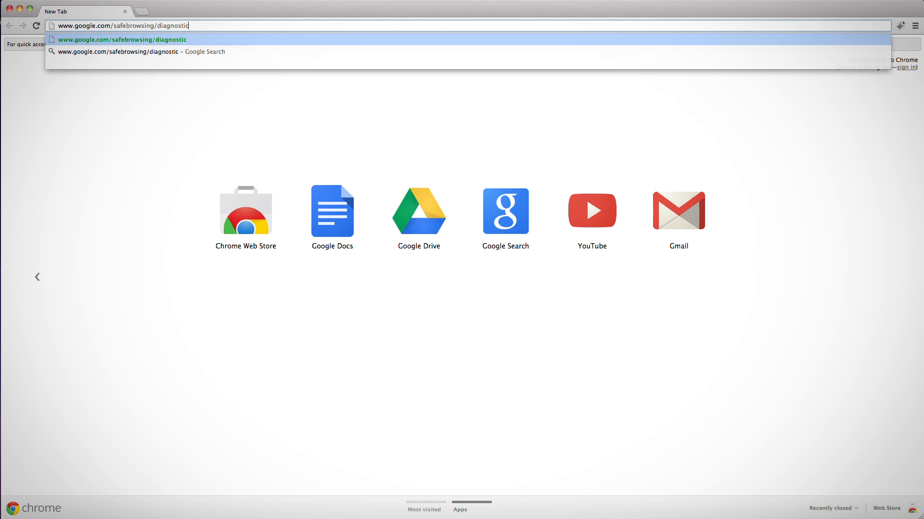
type("?site=g")
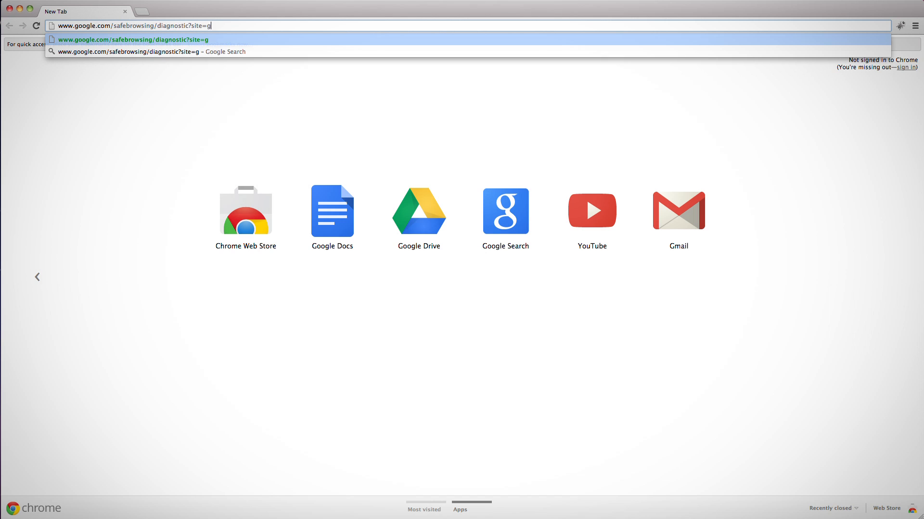
type("oogleonlinesecurity.blogspot.com")
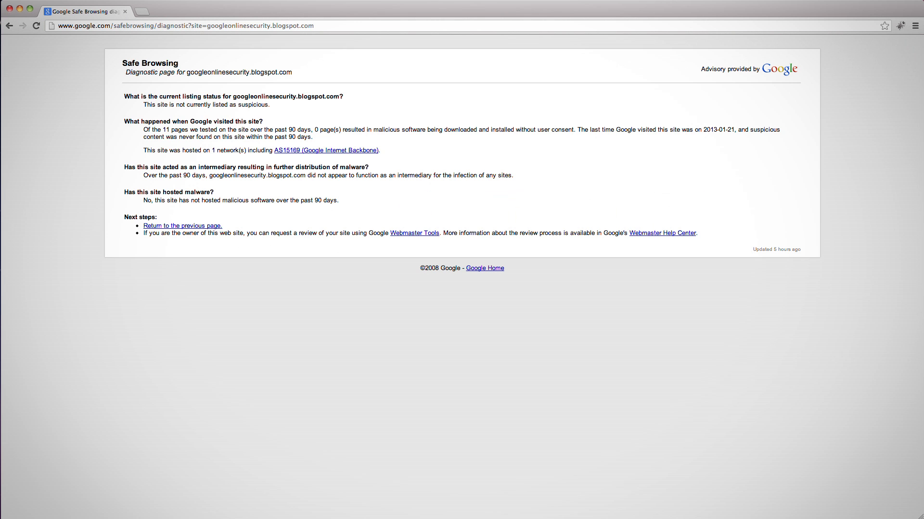
mouse_move(147, 104)
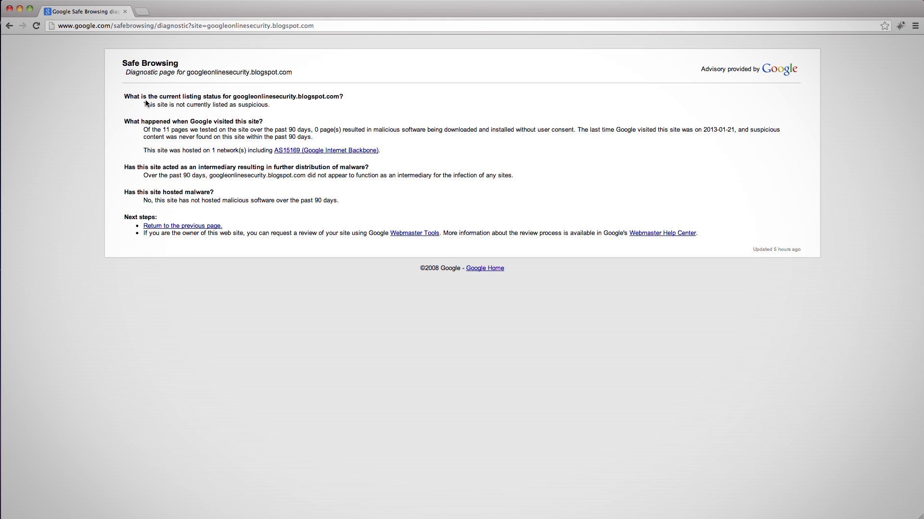
triple_click(206, 104)
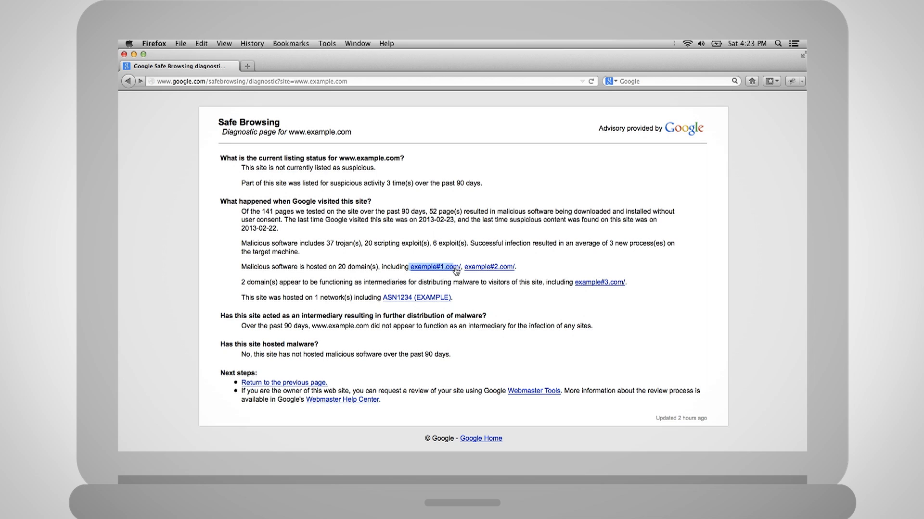
mouse_move(463, 266)
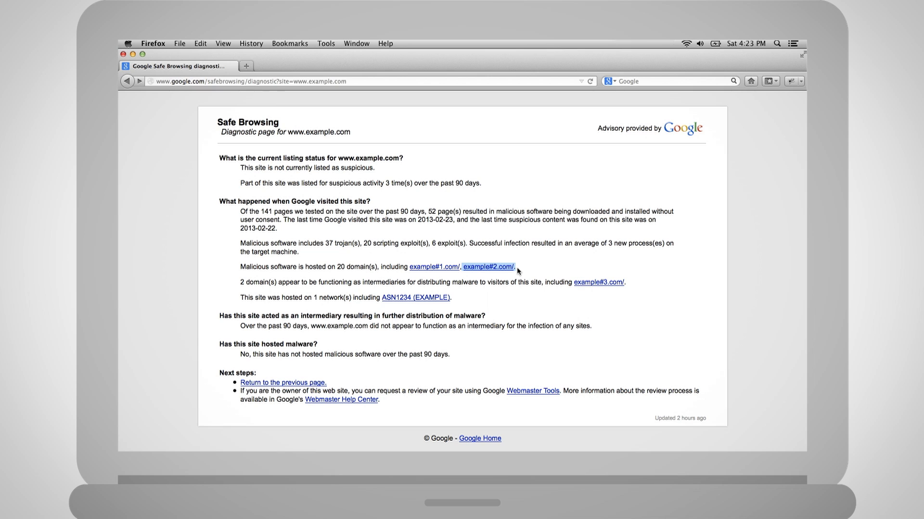
mouse_move(510, 274)
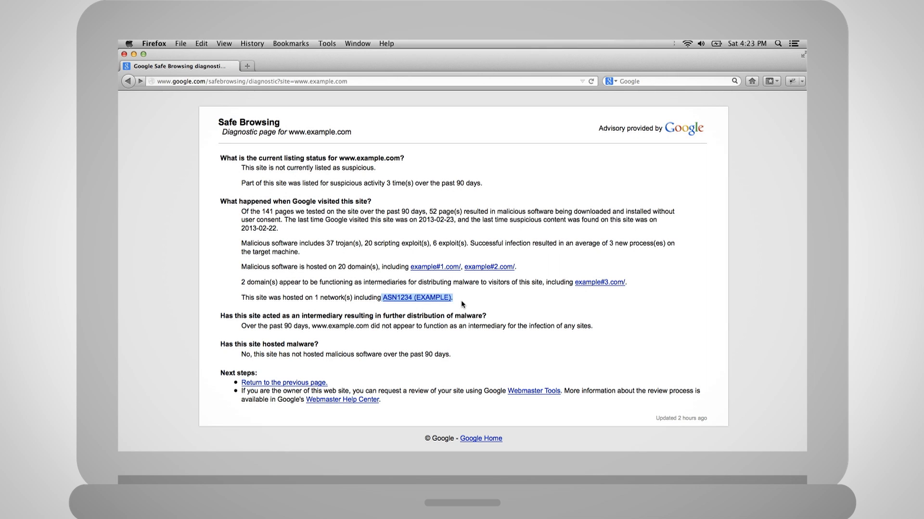
mouse_move(241, 324)
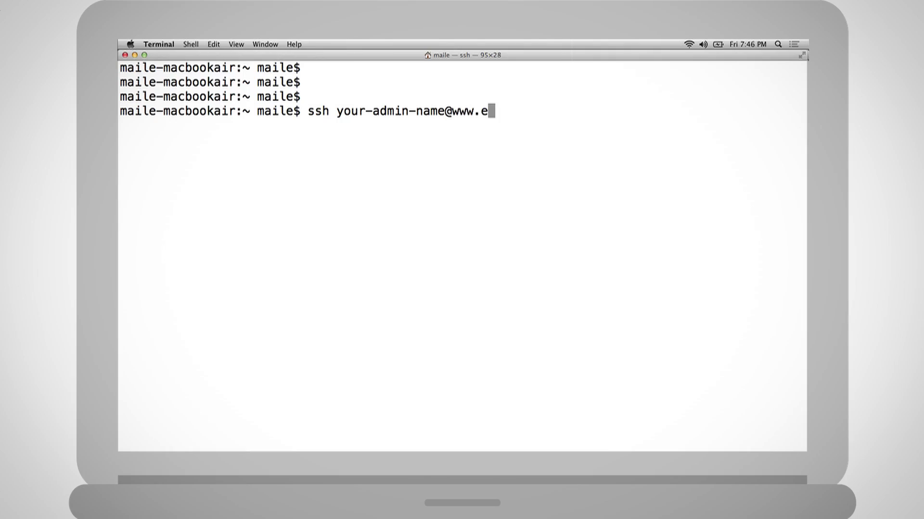
type("xample")
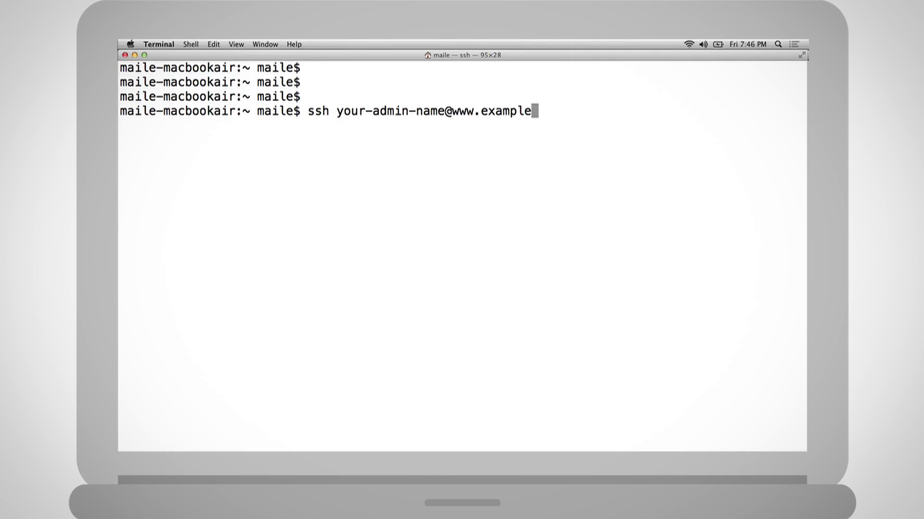
type(".com")
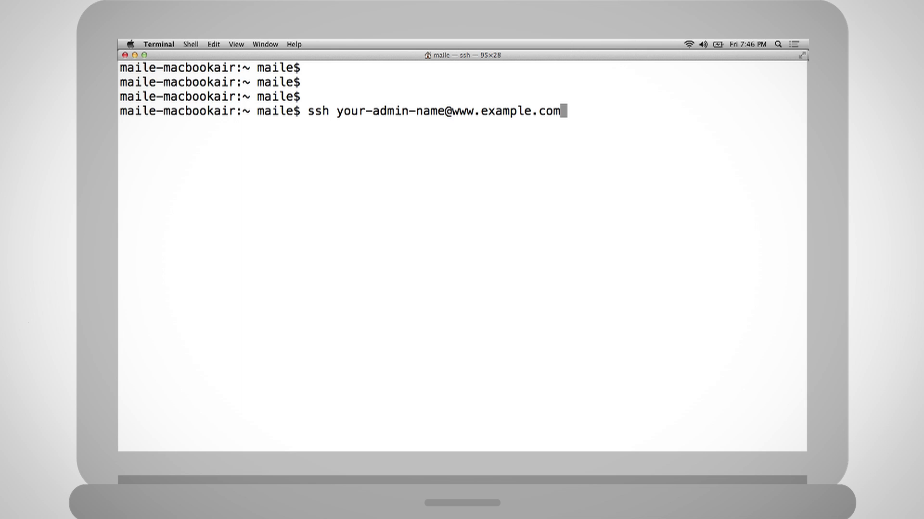
type("cd www")
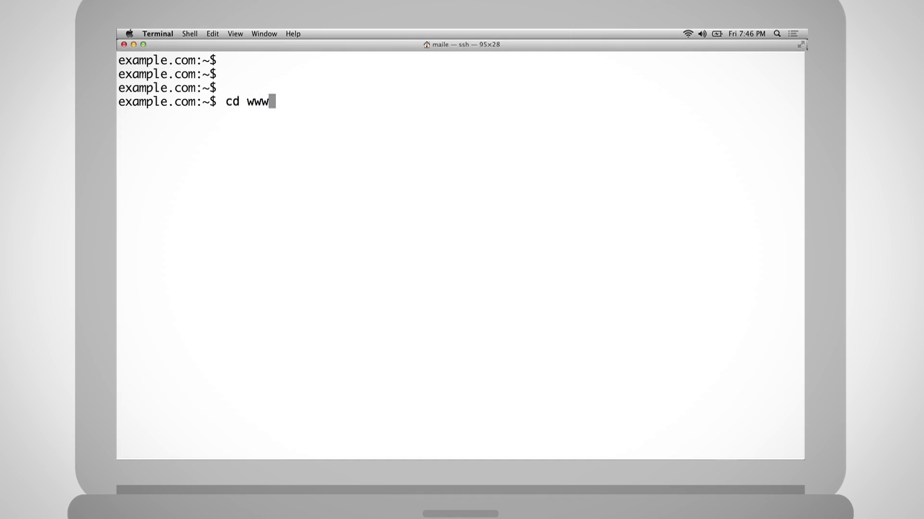
key("Return")
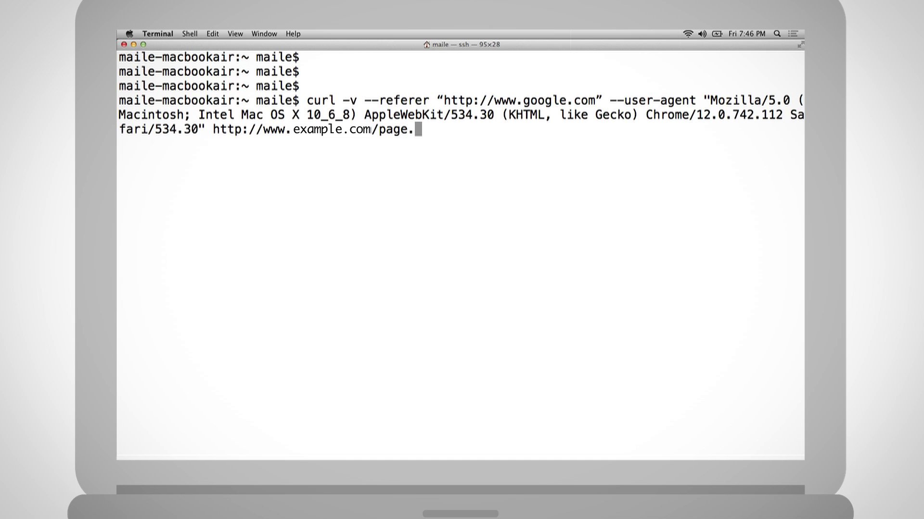
type("tml |")
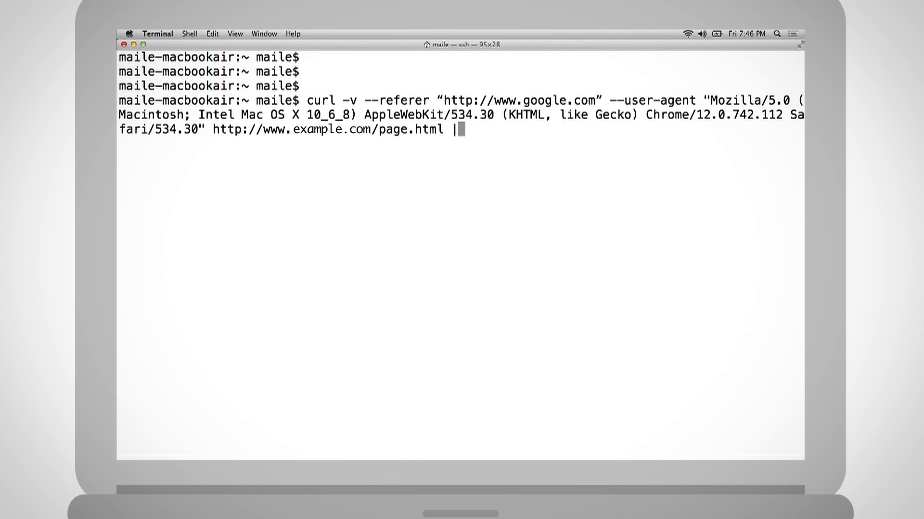
key("Return")
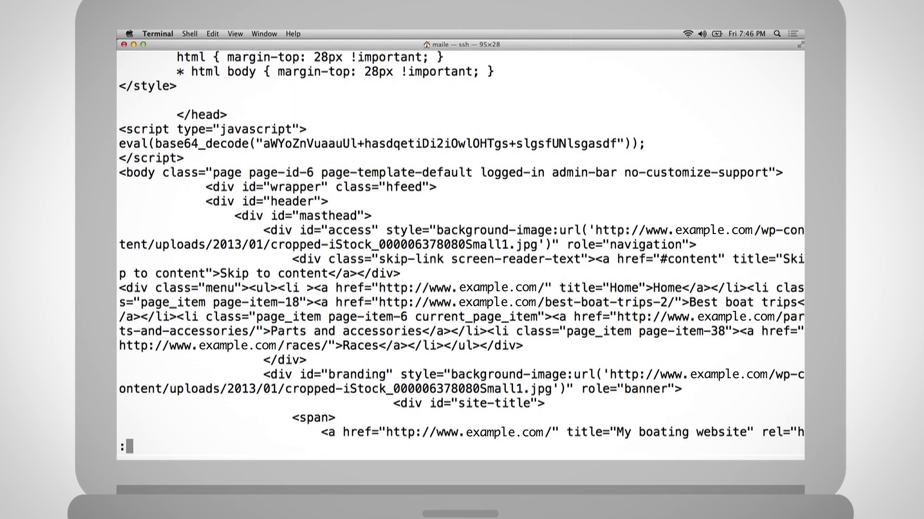
scroll("down", 3)
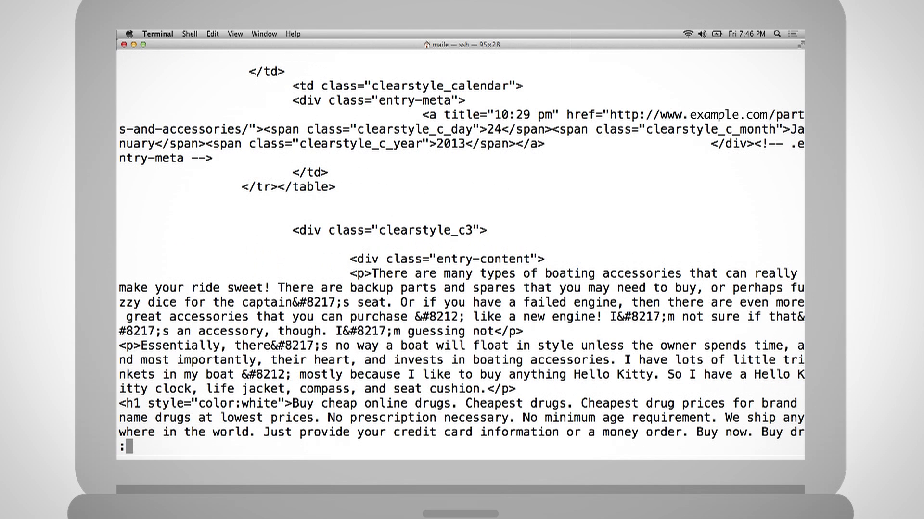
scroll("down", 3)
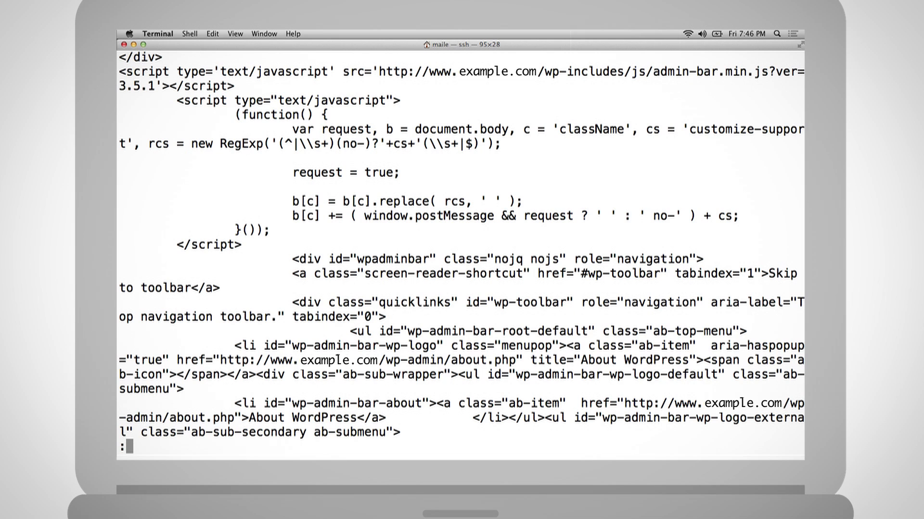
scroll("down", 3)
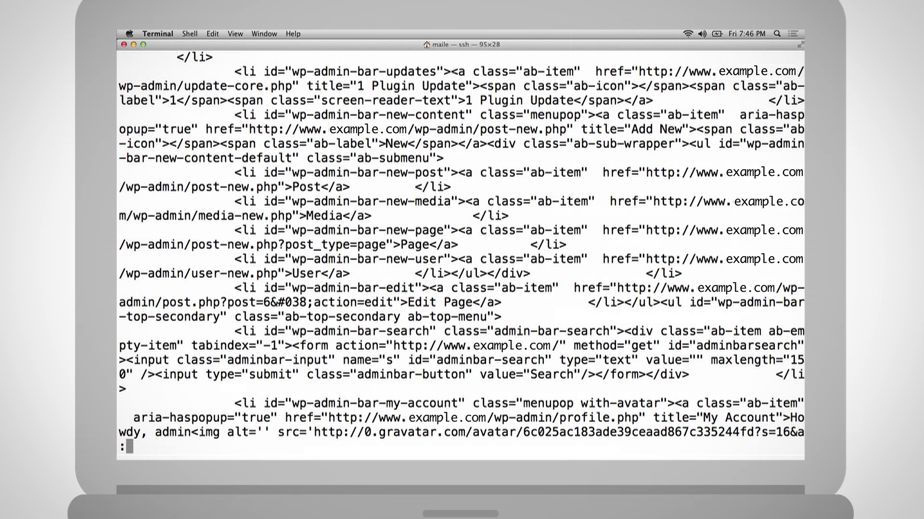
scroll("down", 3)
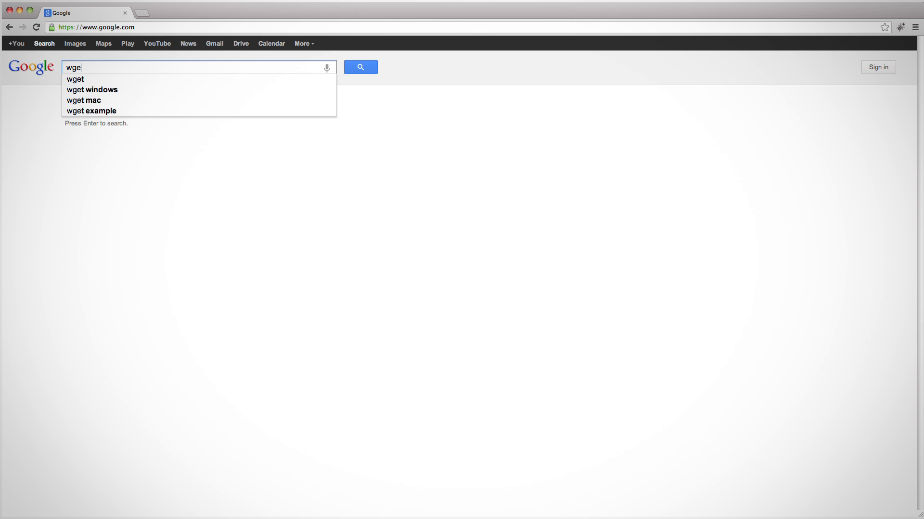
Run the Google search for wget and start a search for curl
key("Return")
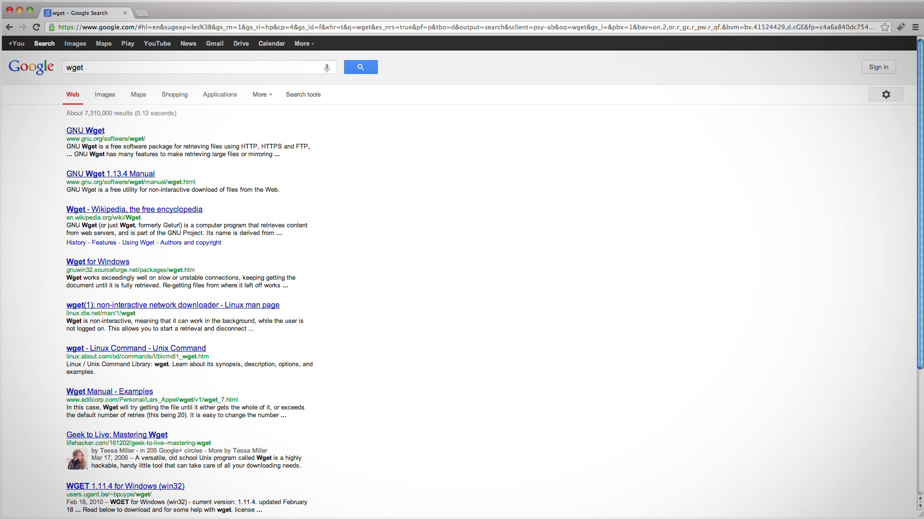
type("curl")
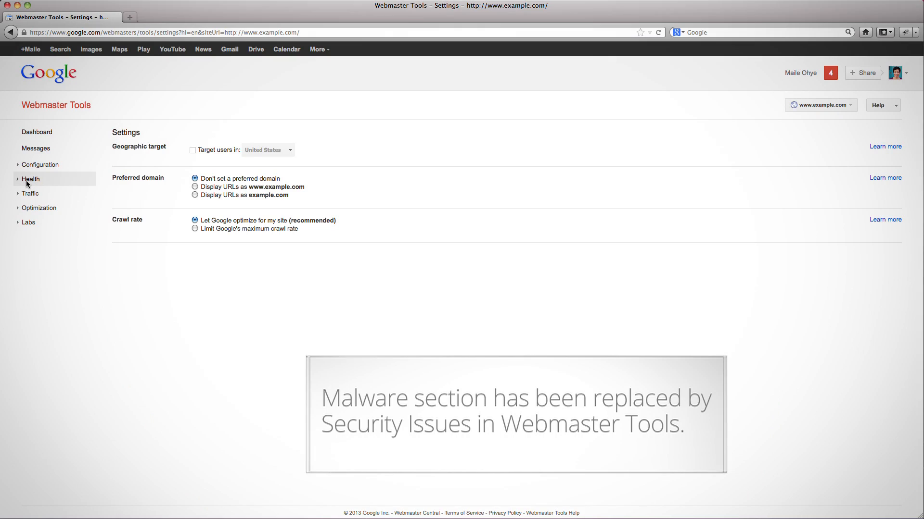
left_click(29, 179)
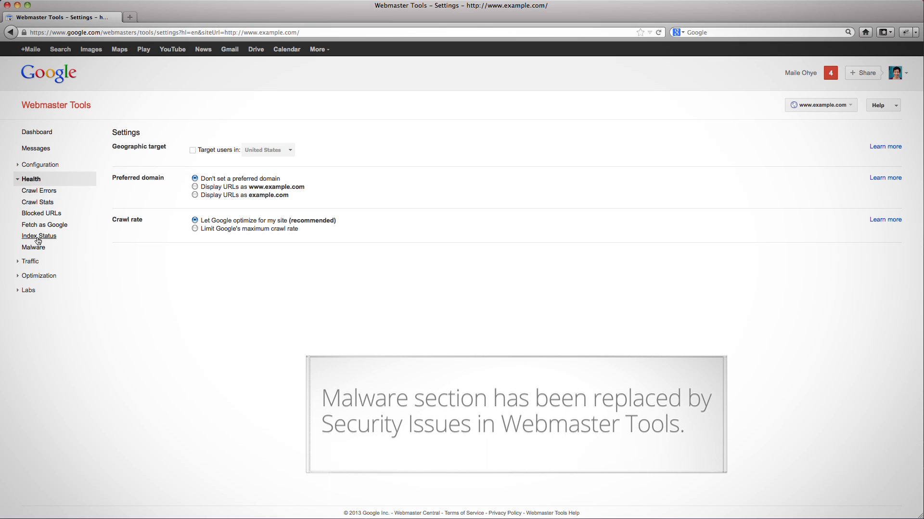
left_click(34, 247)
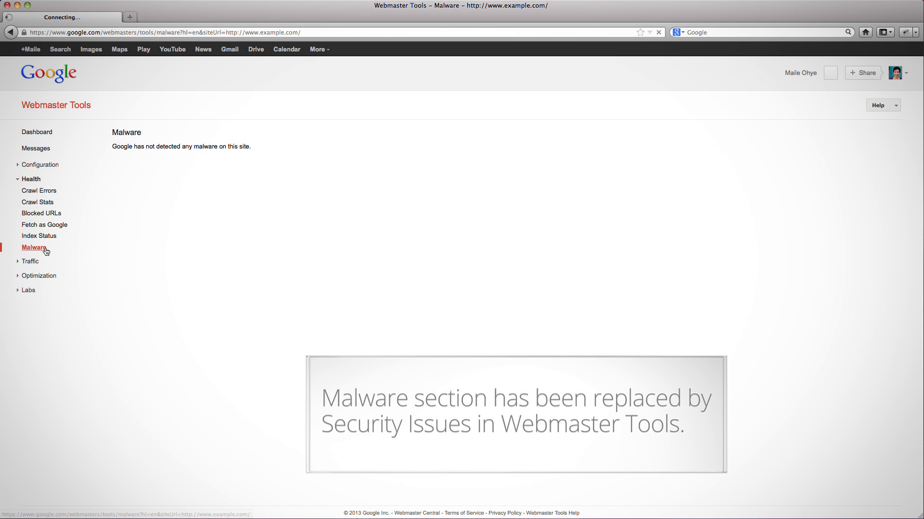
left_click(34, 247)
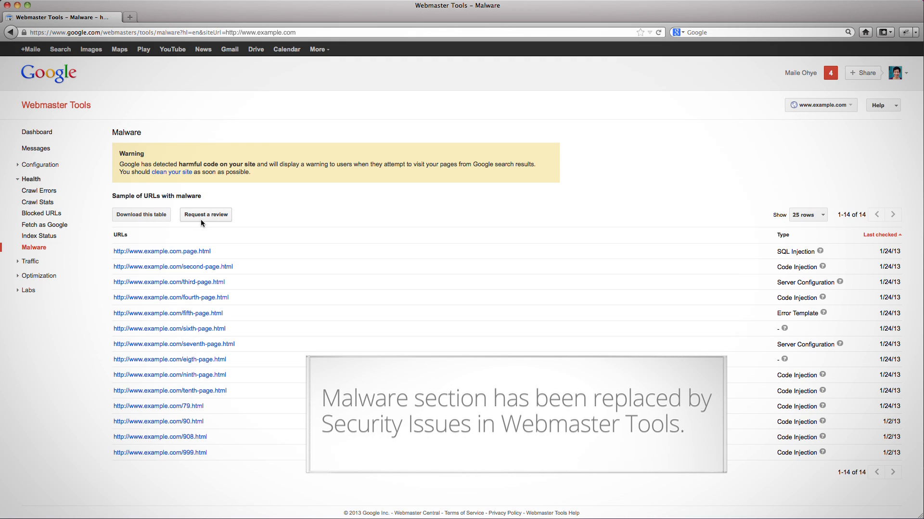
mouse_move(305, 277)
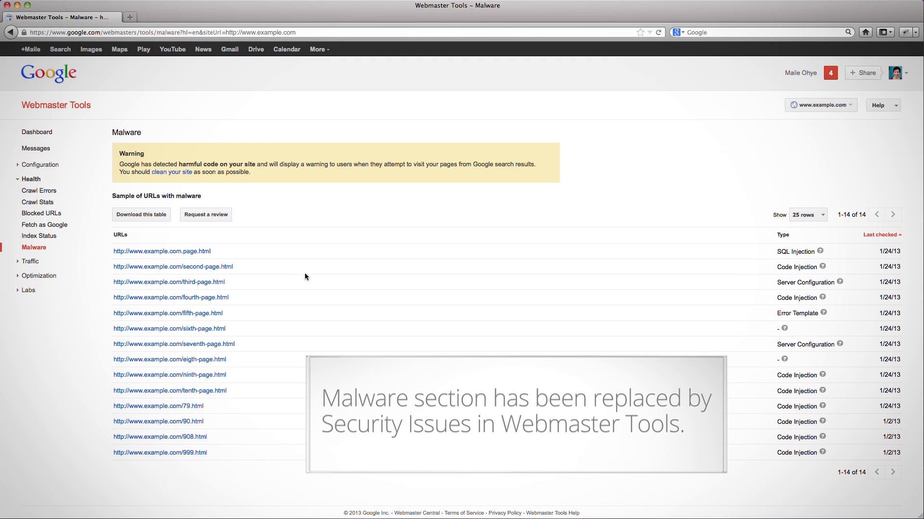
mouse_move(807, 263)
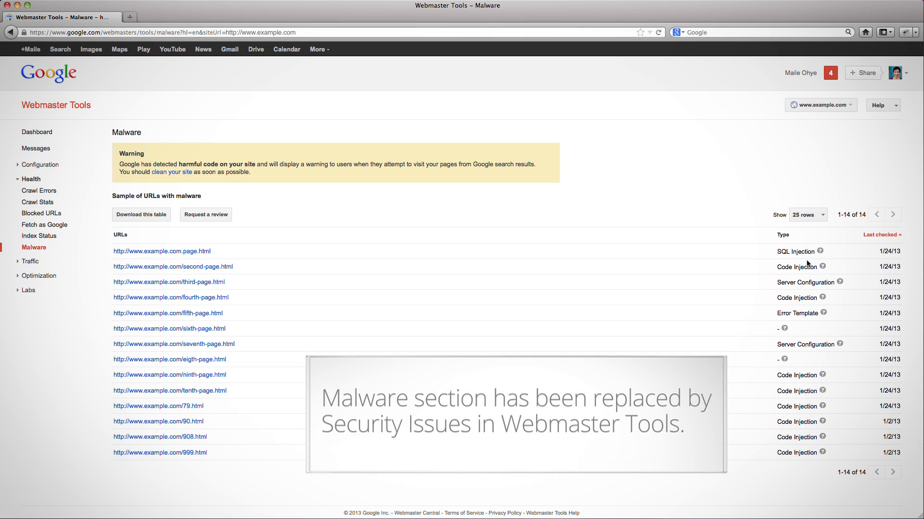
mouse_move(867, 260)
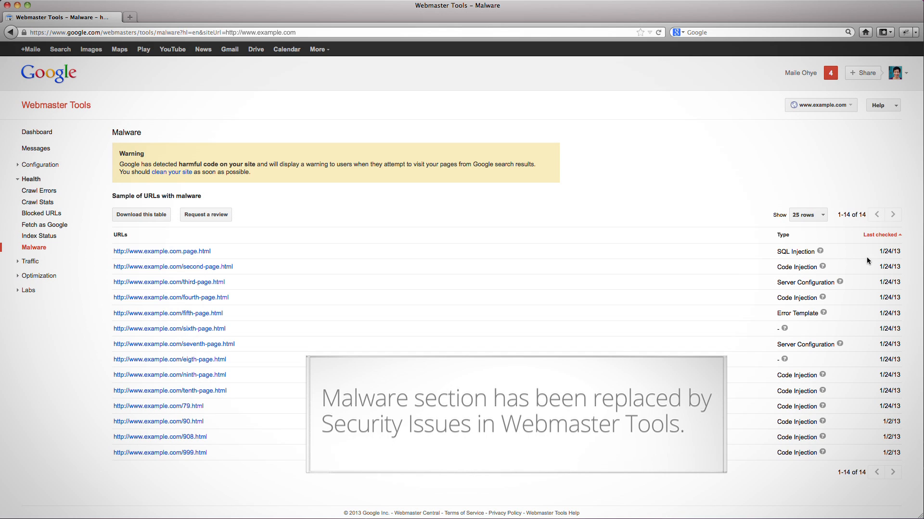
mouse_move(882, 259)
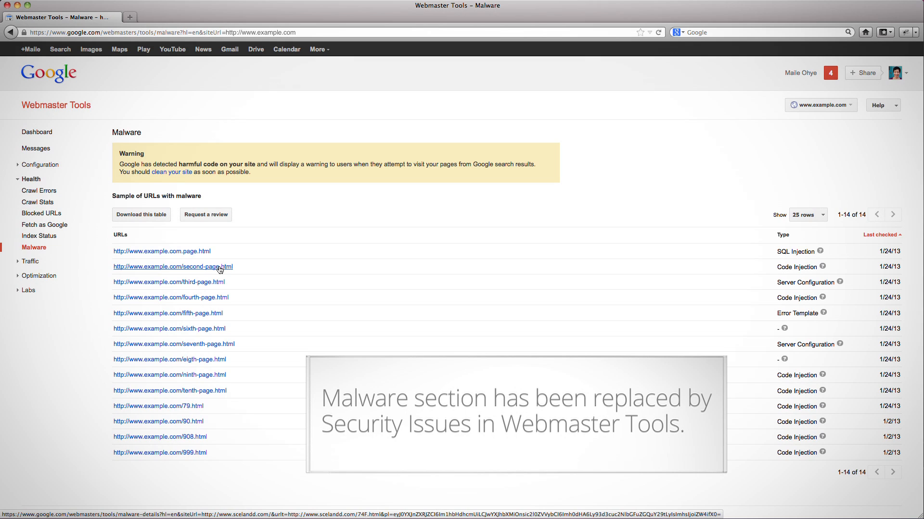
mouse_move(628, 317)
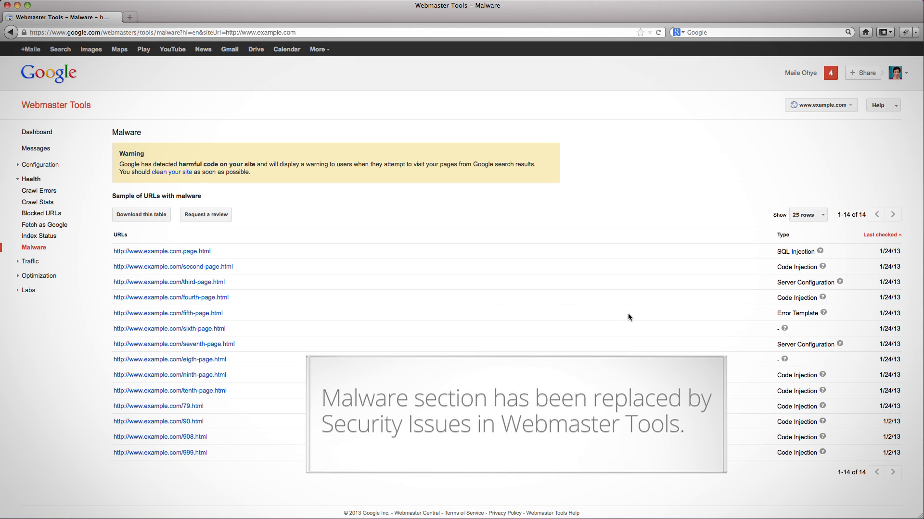